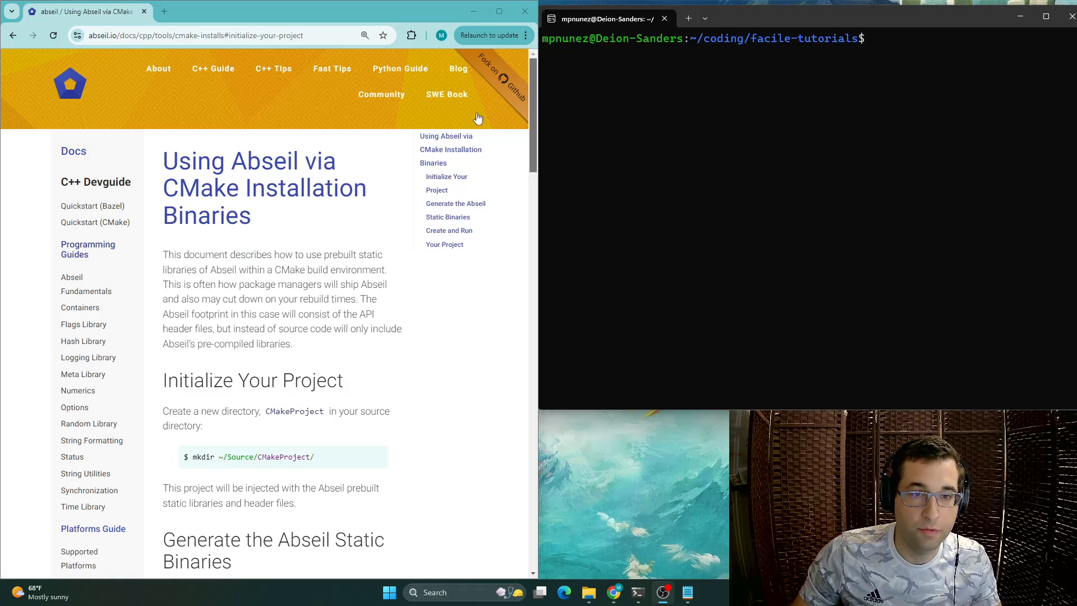
mouse_move(530, 99)
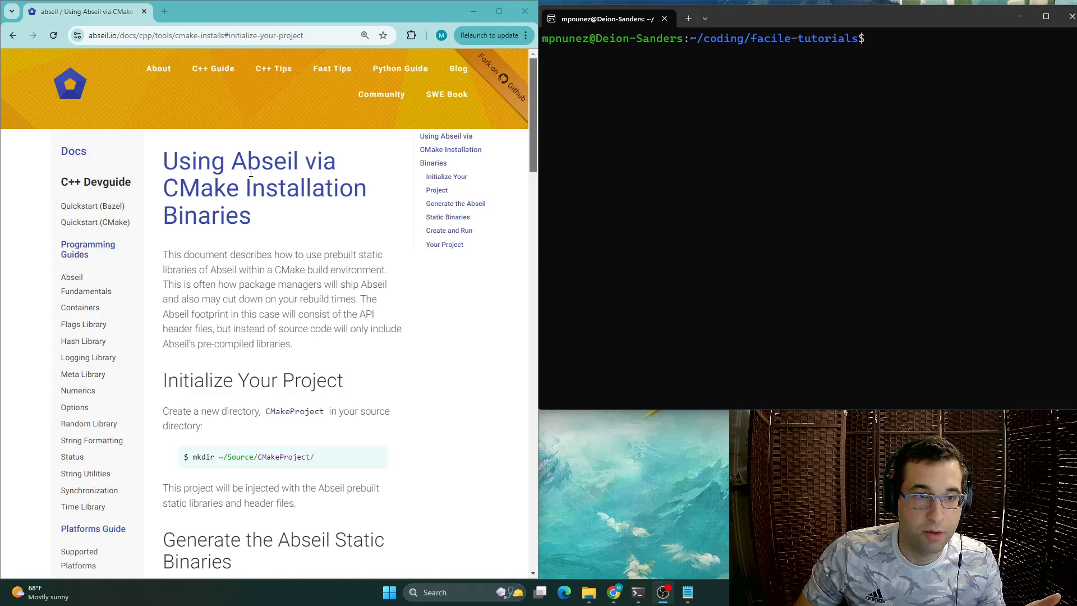
Step: Make the install-abseil folder with mkdir install-abseil before cloning abseil-cpp into it
scroll(down, 3)
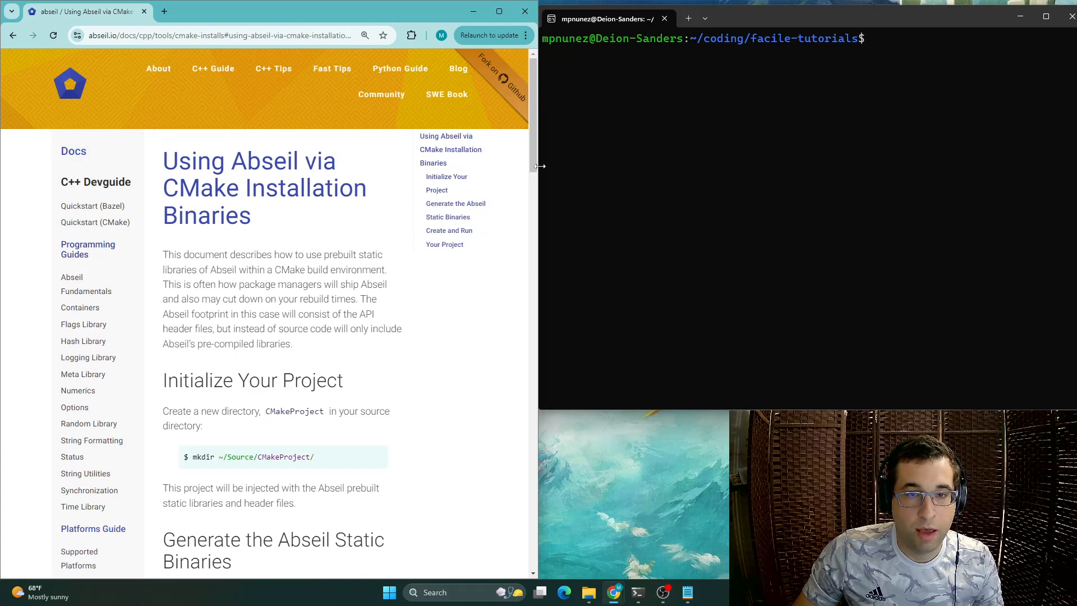
scroll(down, 3)
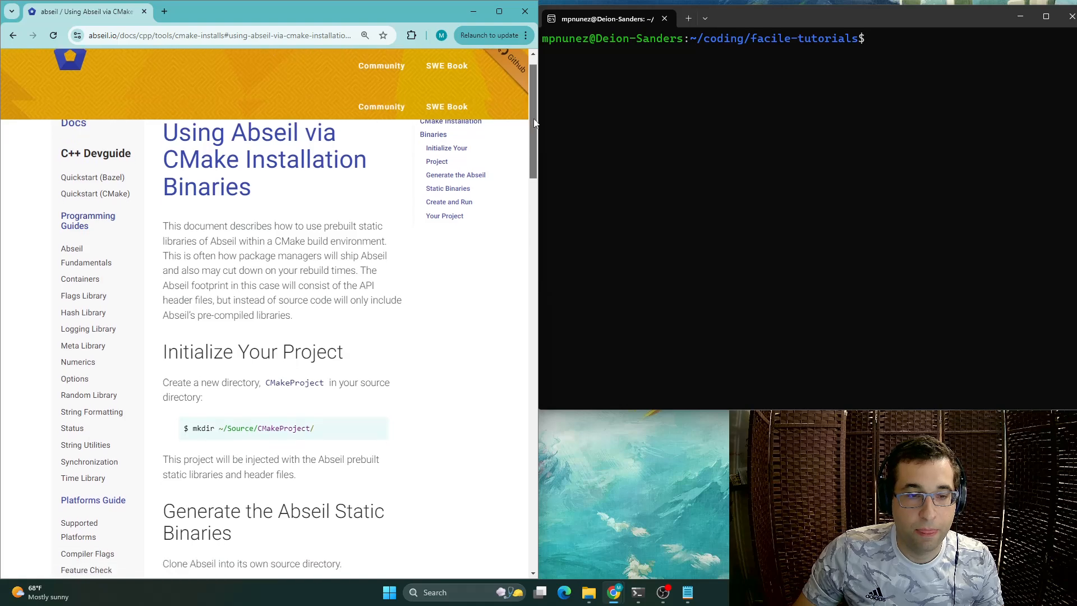
scroll(down, 3)
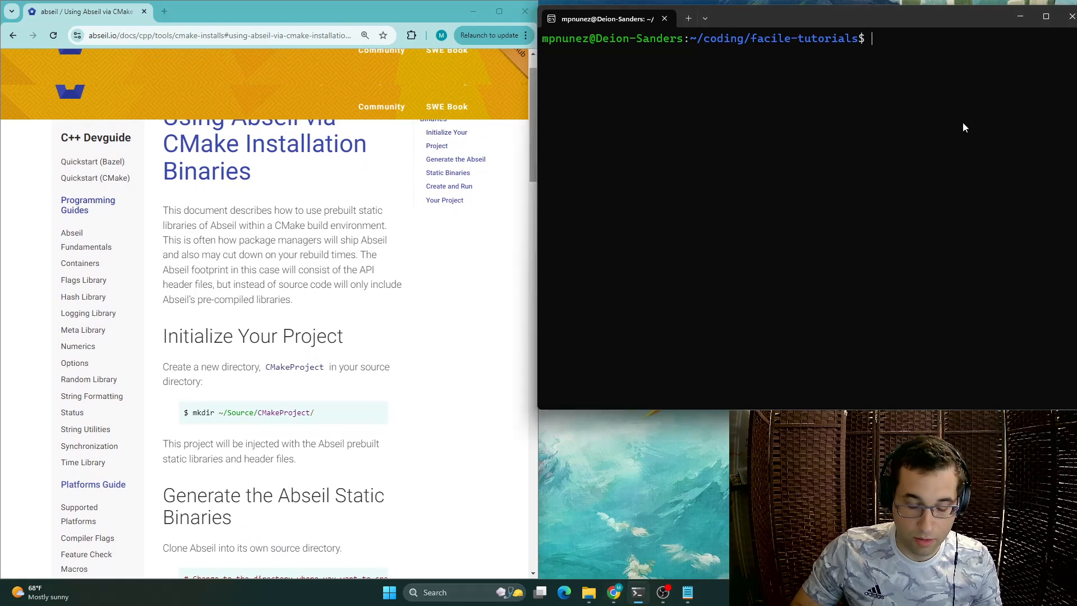
text(mkdir i)
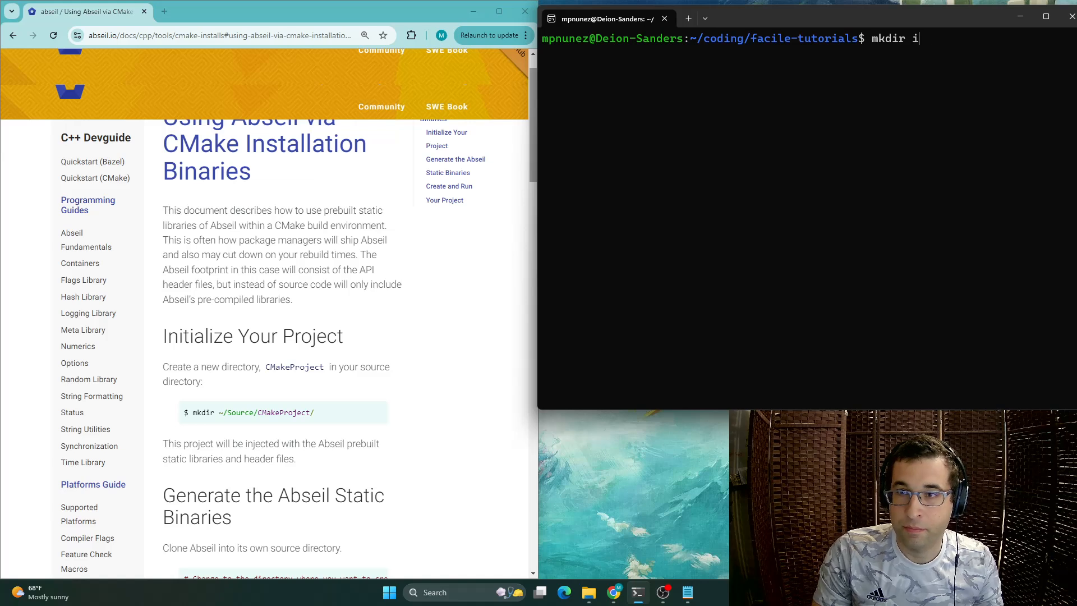
text(nstall-abseil)
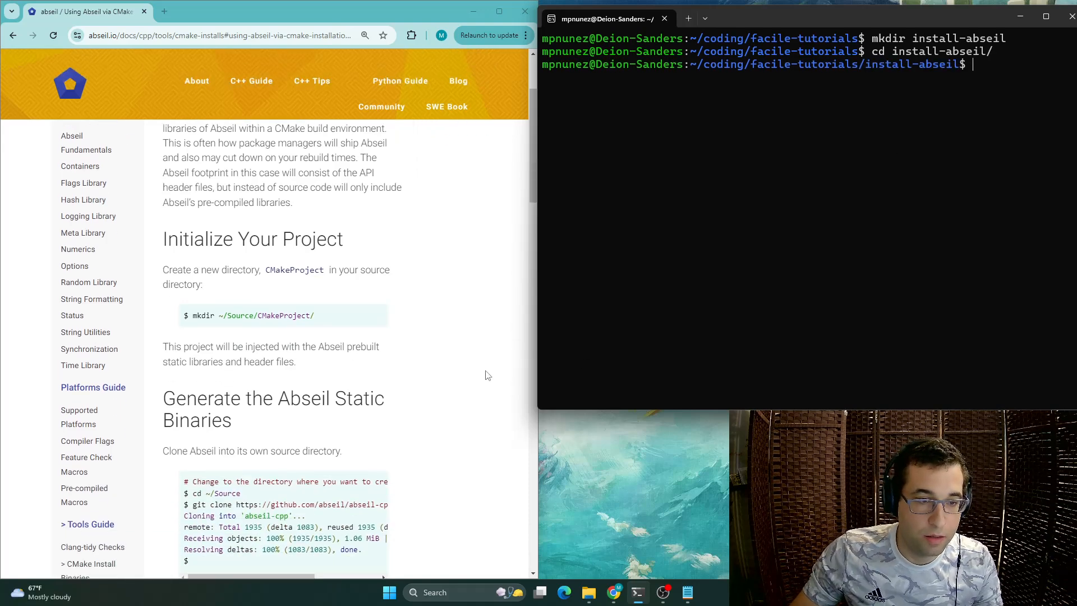
scroll(down, 3)
text(git clone https://github.com/abseil/abseil-cpp.git)
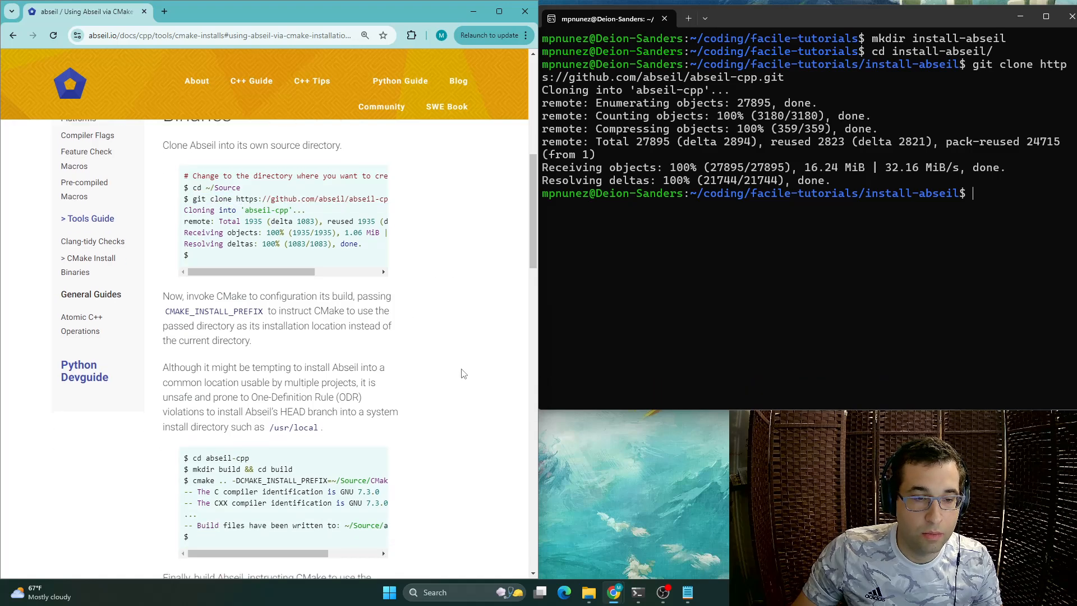
Step: Enter abseil-cpp and create its build folder as the working directory
scroll(down, 3)
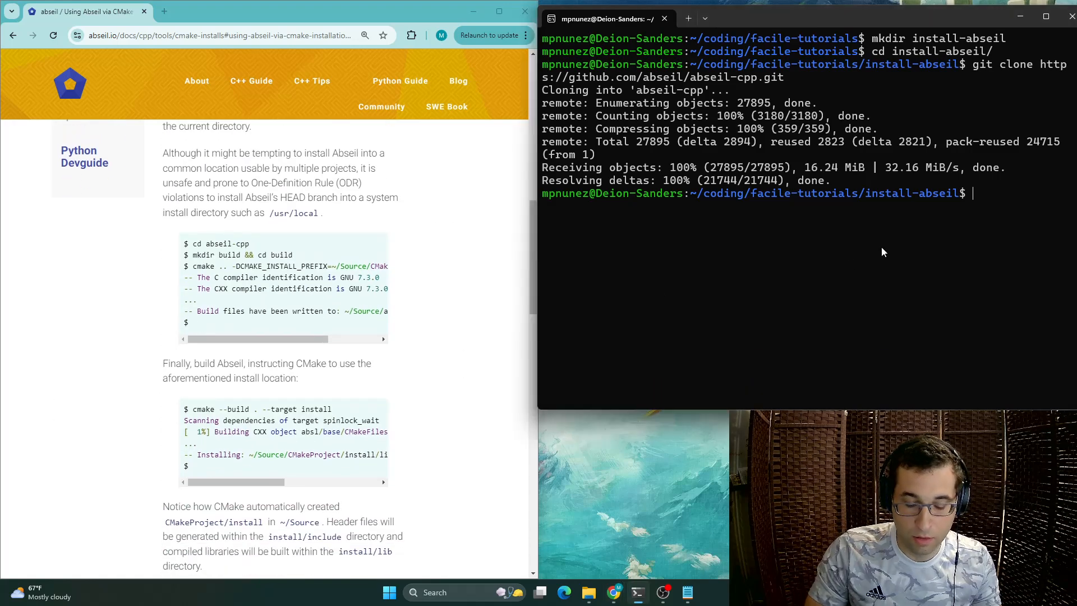
text(cd abseil-cpp/)
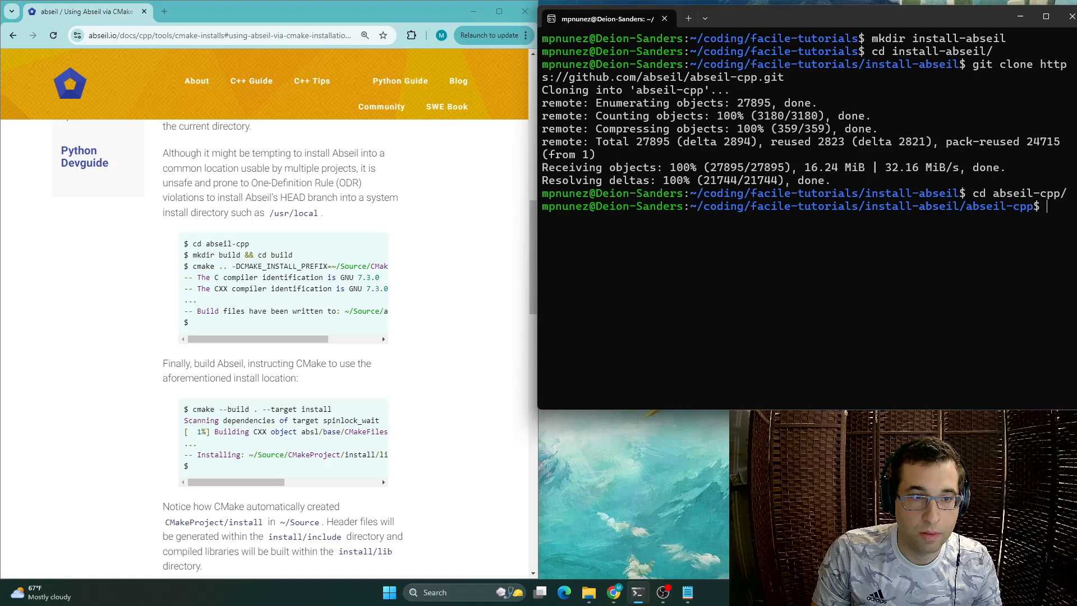
text(mkdir build && build)
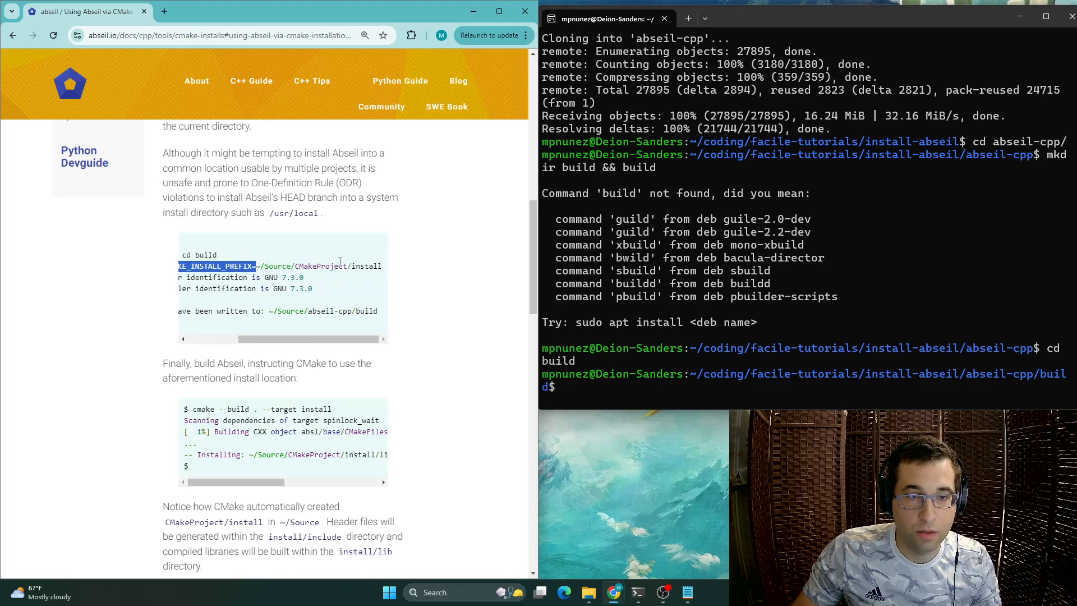
Step: Run cmake .. with -DCMAKE_INSTALL_PREFIX=/home/mpnunez/coding/facile-tutorials/cpp-installs/abseil
text(cmake .. -DCMAKE_INSTALL_PREFIX=)
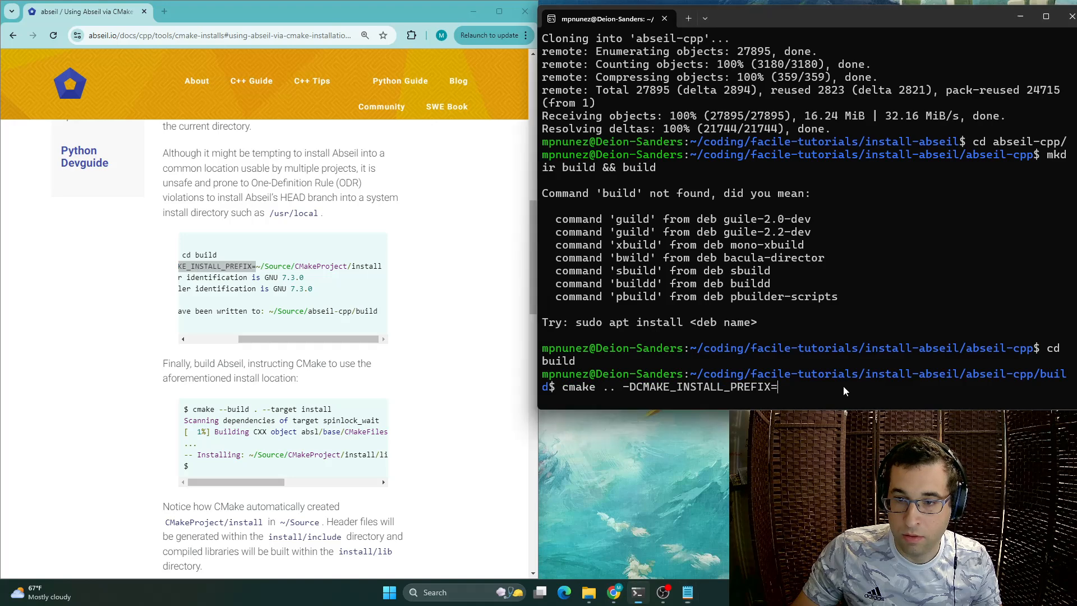
text(/home/mpnunez/coding/facile-tutorials/cpp-installs/abseil)
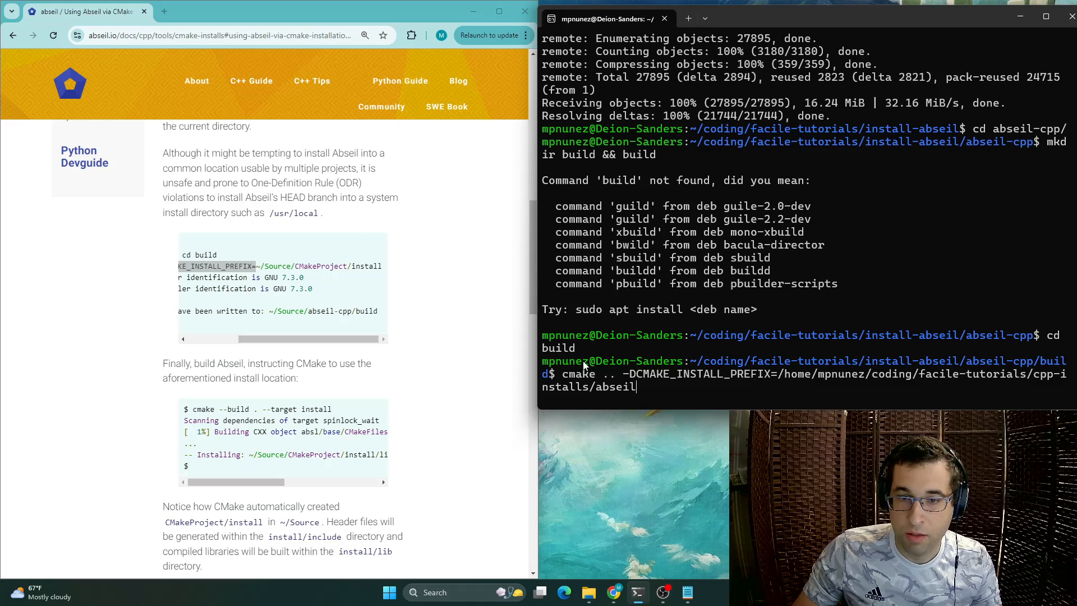
mouse_move(617, 368)
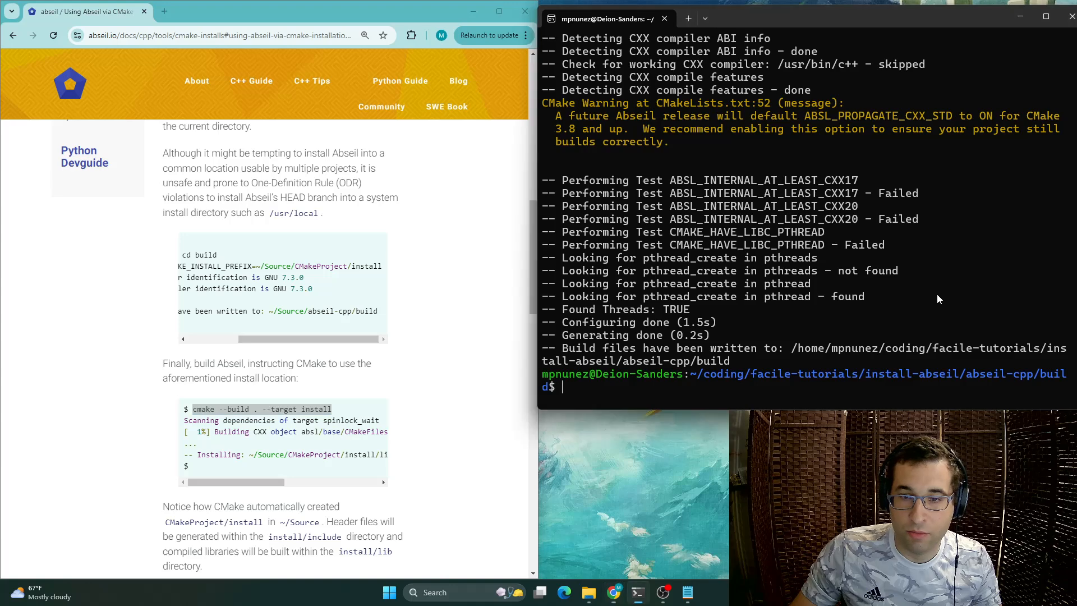
Step: Build and install Abseil with cmake --build . --target install
text(cmake --build . --target install)
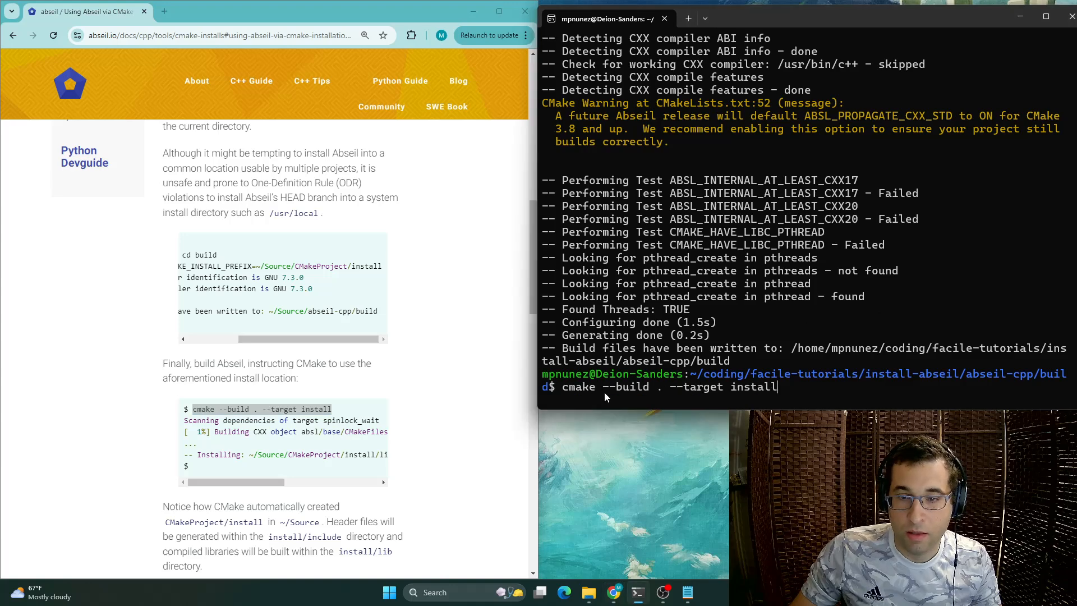
mouse_move(739, 398)
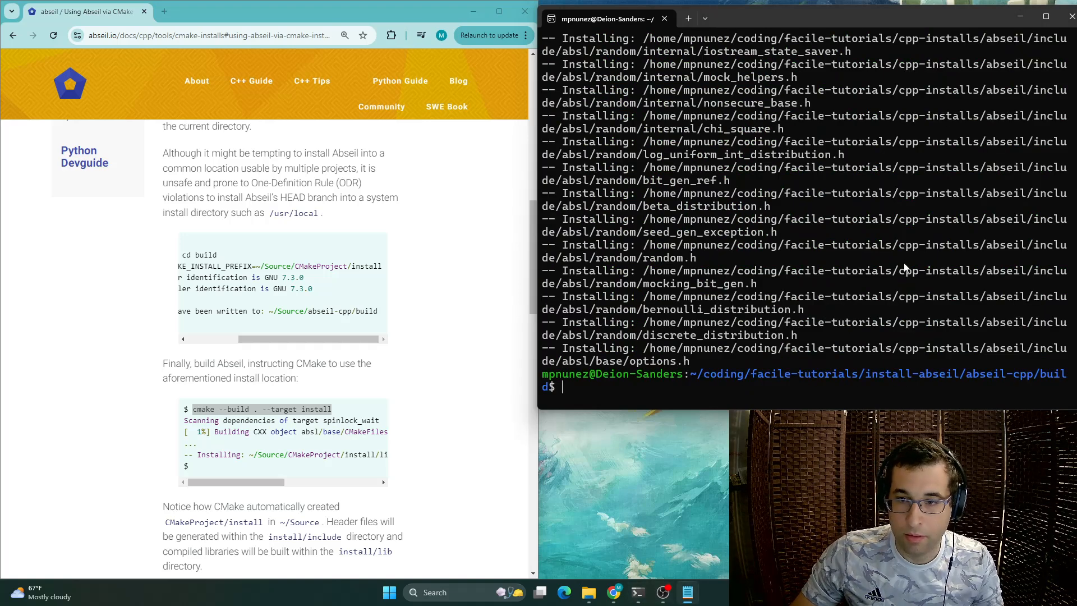
Step: List cpp-installs/abseil and its lib folder to confirm include, lib and libabsl libraries exist
text(ls/home/mpnunez/coding/facile-tutorials/cpp-installs/abseil)
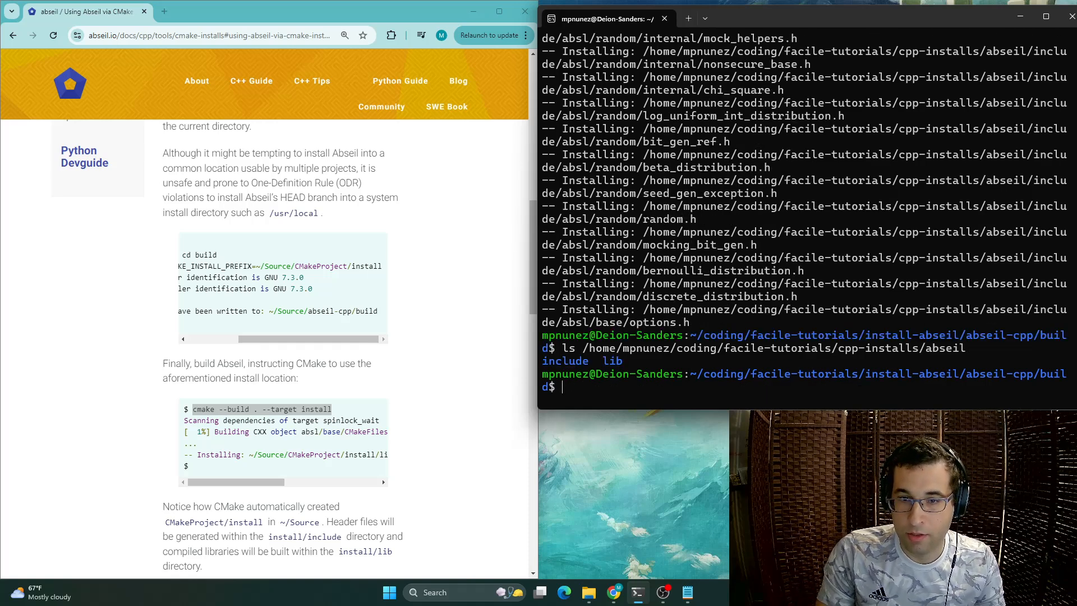
text(ls /home/mpnunez/coding/facile-tutorials/cpp-installs/abseil)
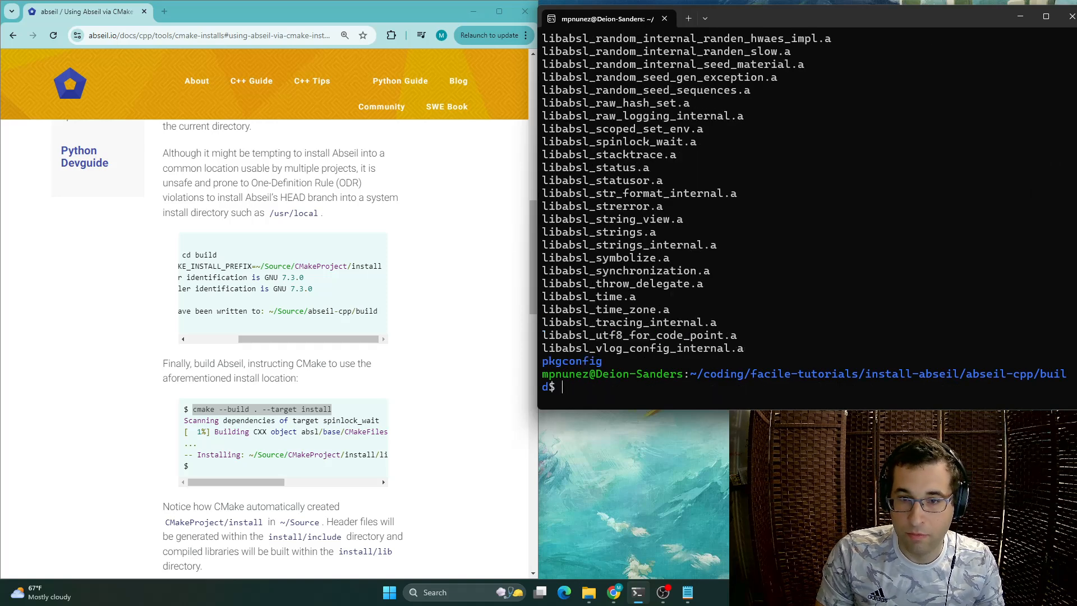
mouse_move(876, 165)
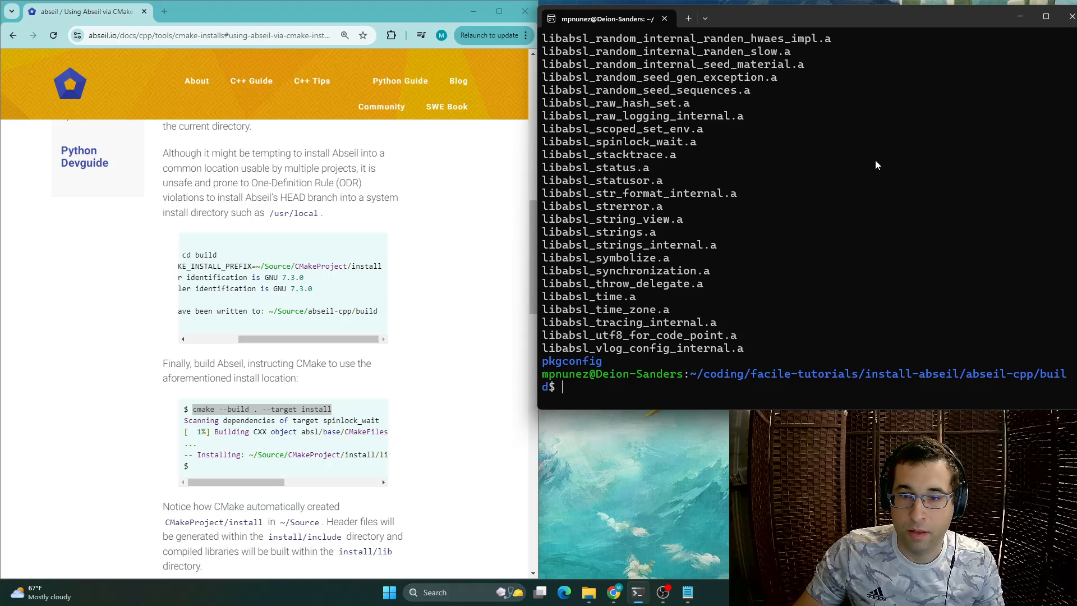
text(ls /home/mpnunez/coding/facile-tutorials/cpp-installs/abseil/lib)
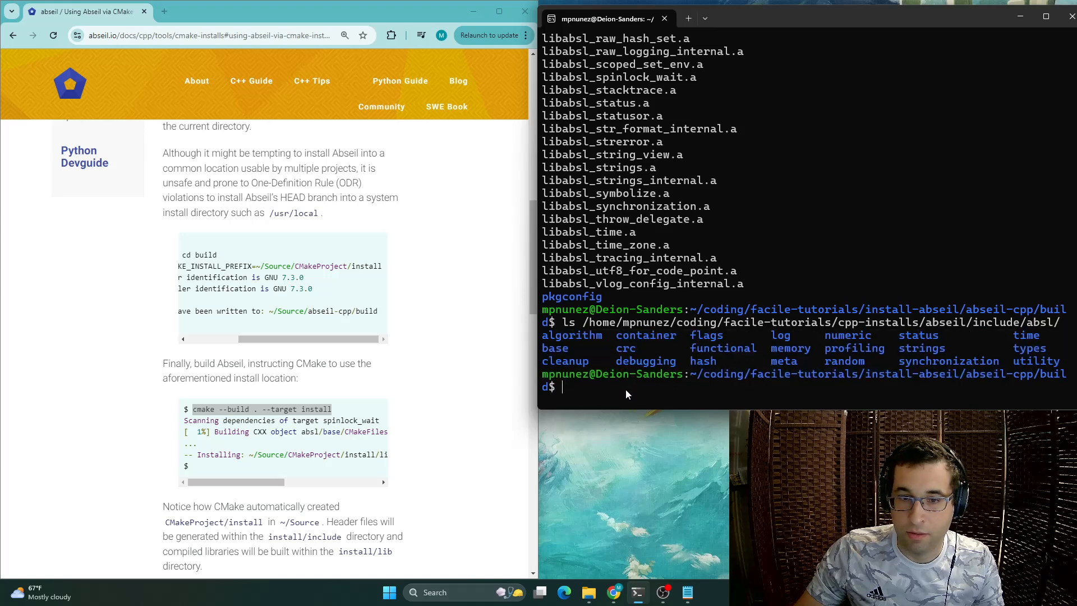
scroll(down, 3)
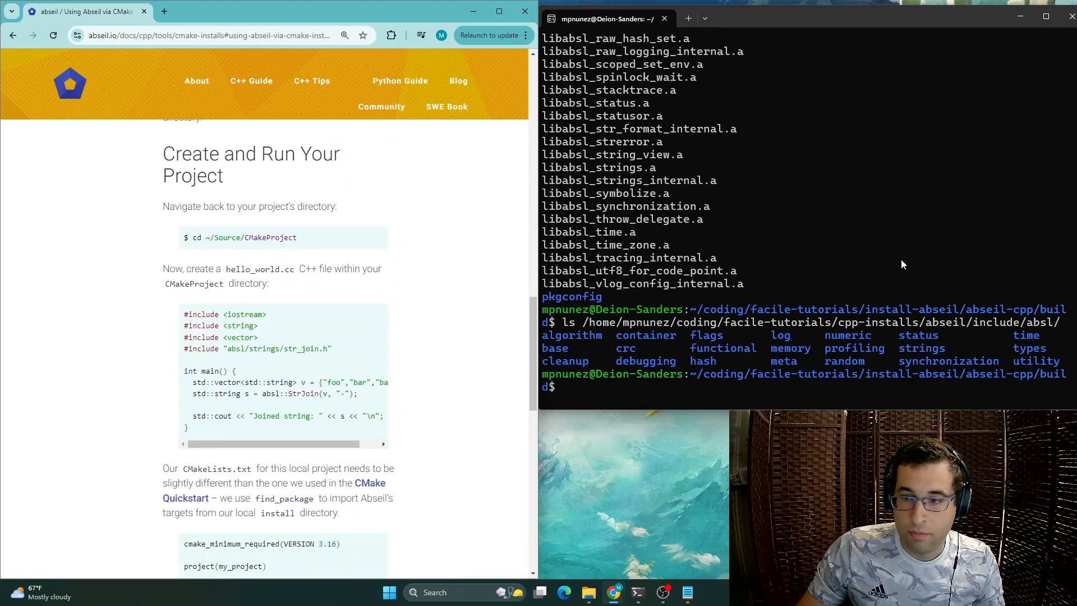
Step: Create the eg folder and an empty hello_world.cc inside it with touch
text(cd ../..)
text(ls)
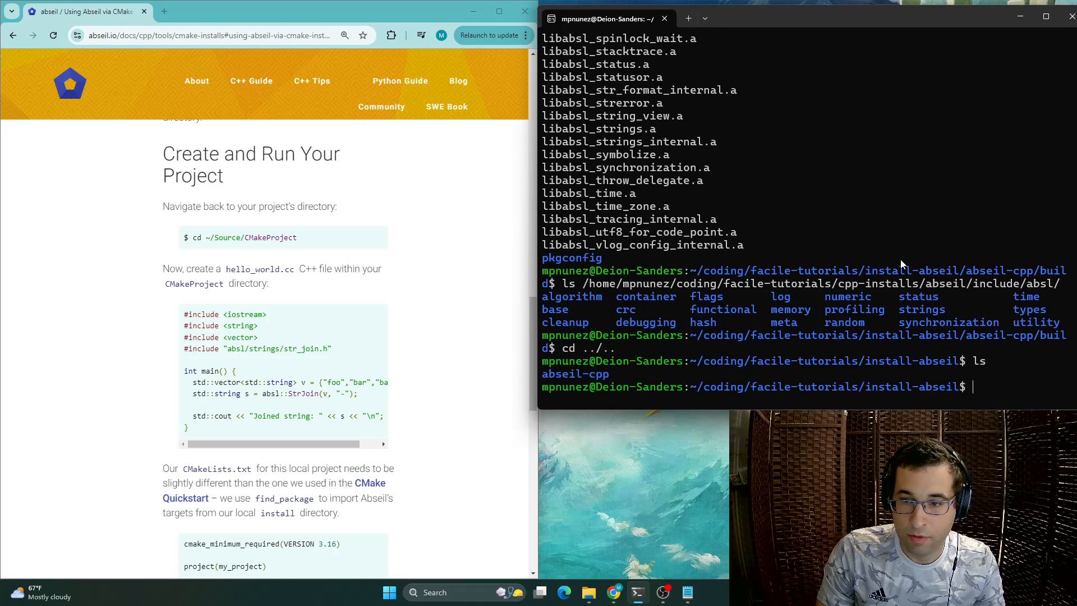
text(mkdir eg)
text(cd eg)
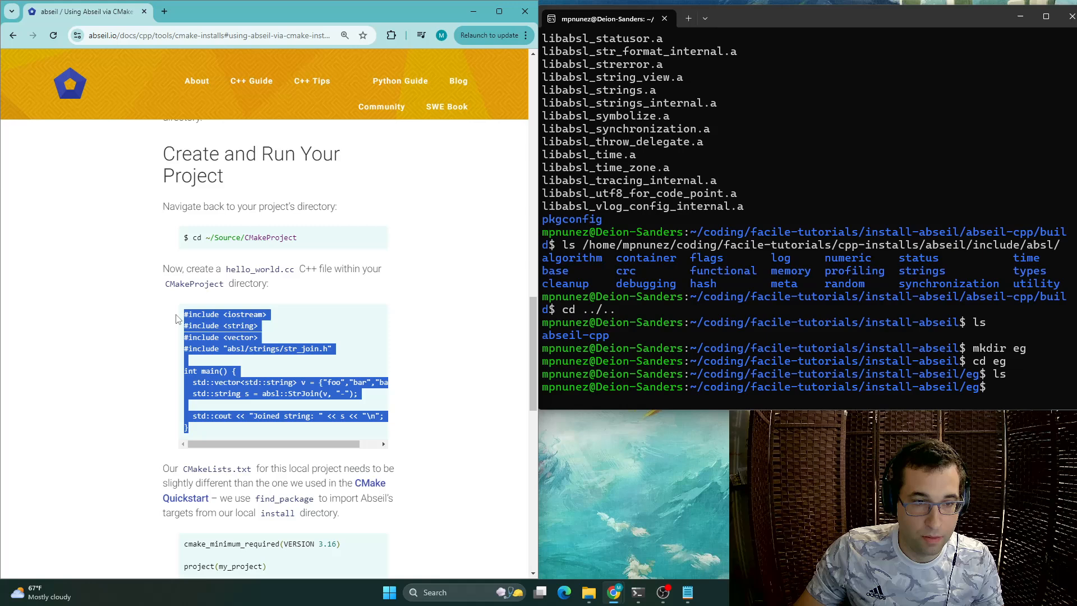
mouse_move(619, 317)
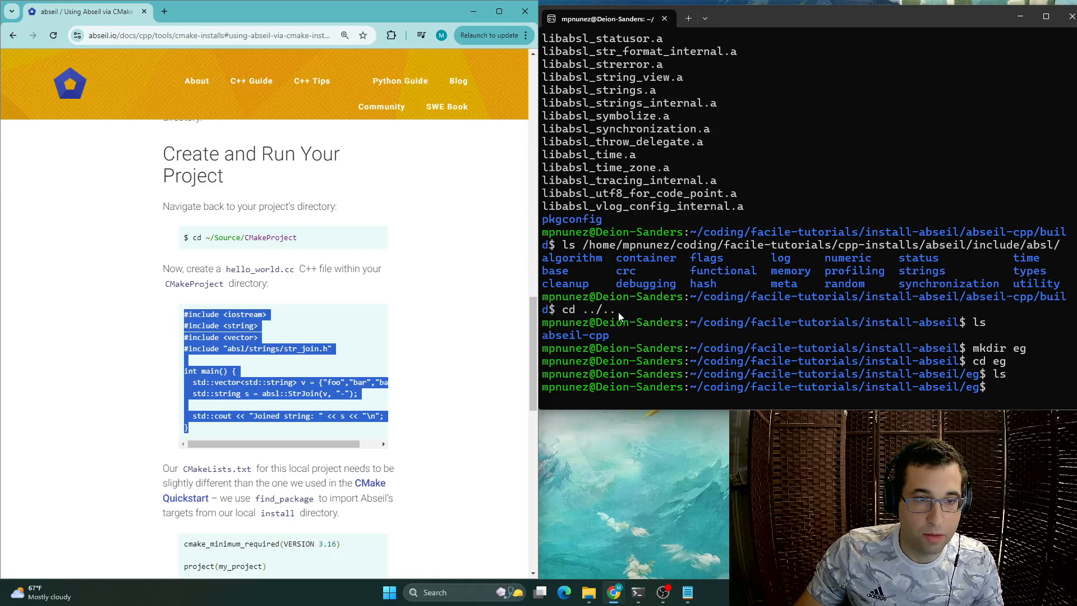
text(touch)
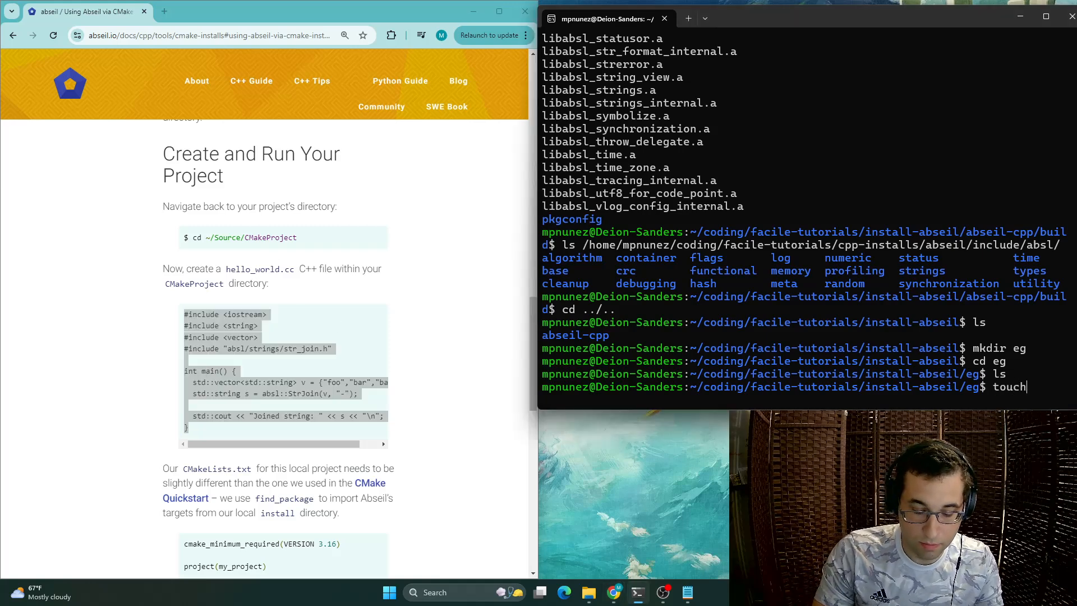
text(hello)
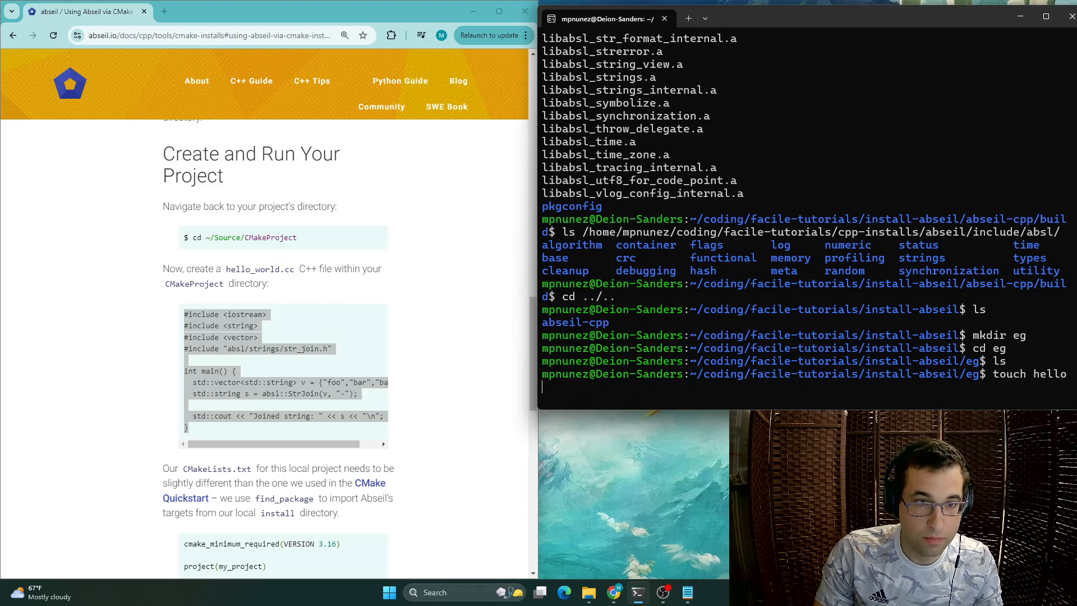
text(_world.cc)
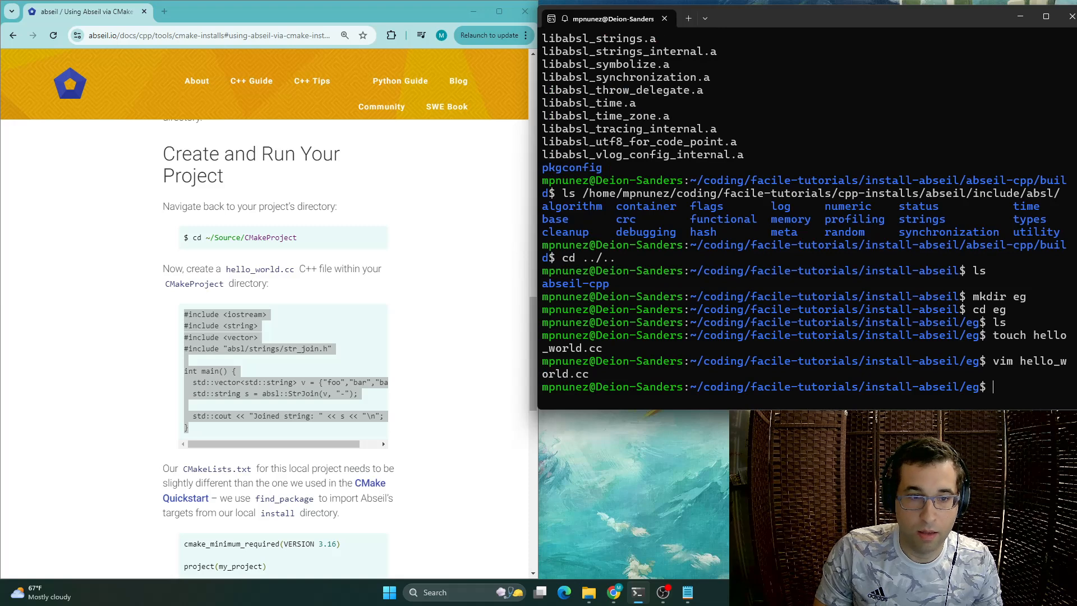
Step: Select the example CMakeLists.txt code from the docs to copy
scroll(down, 3)
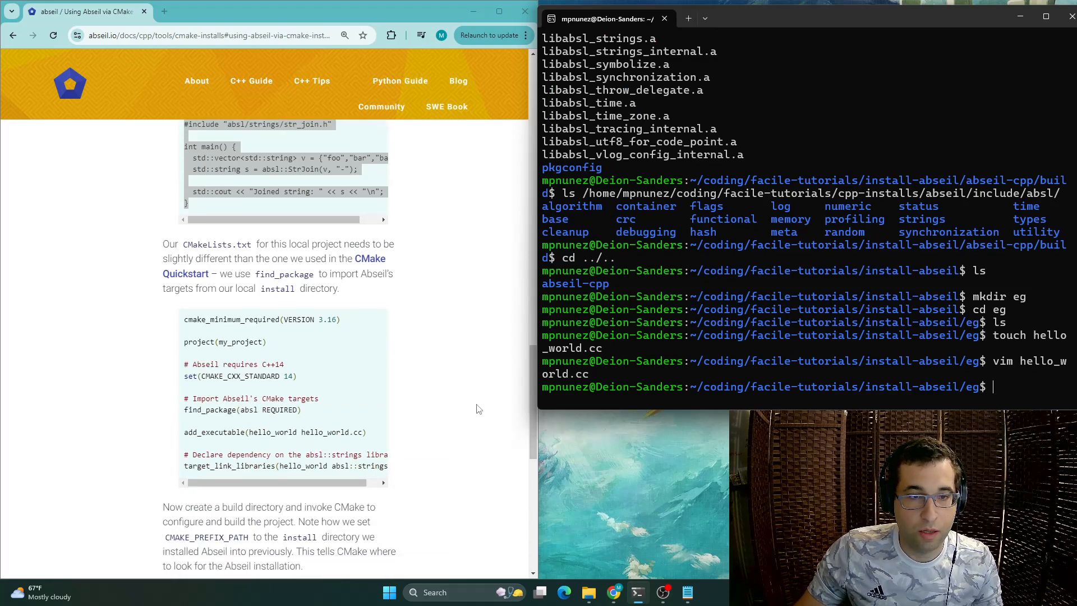
scroll(down, 3)
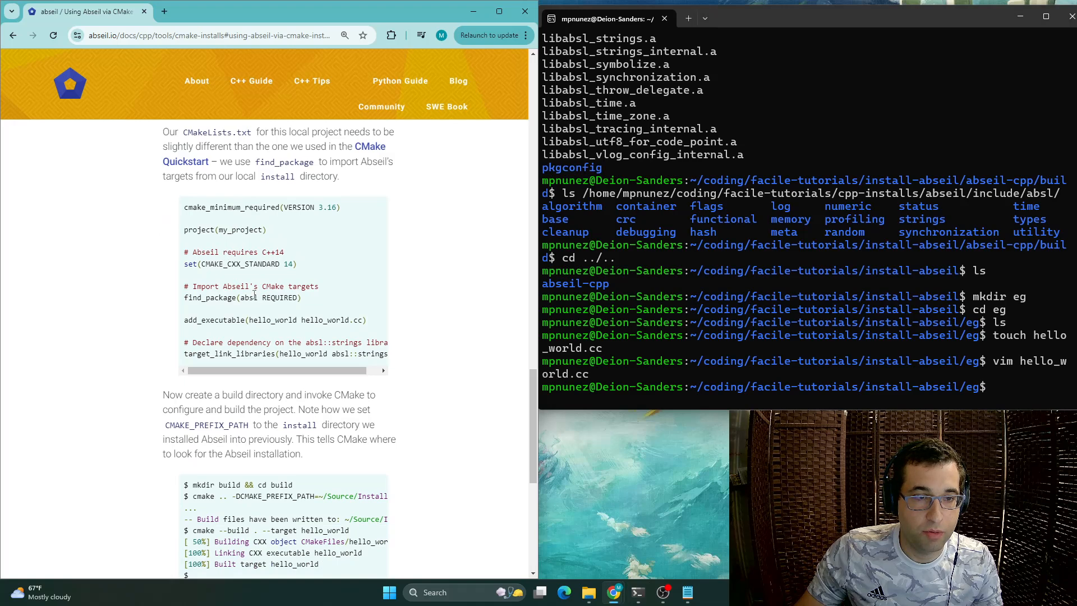
drag(192, 297, 297, 298)
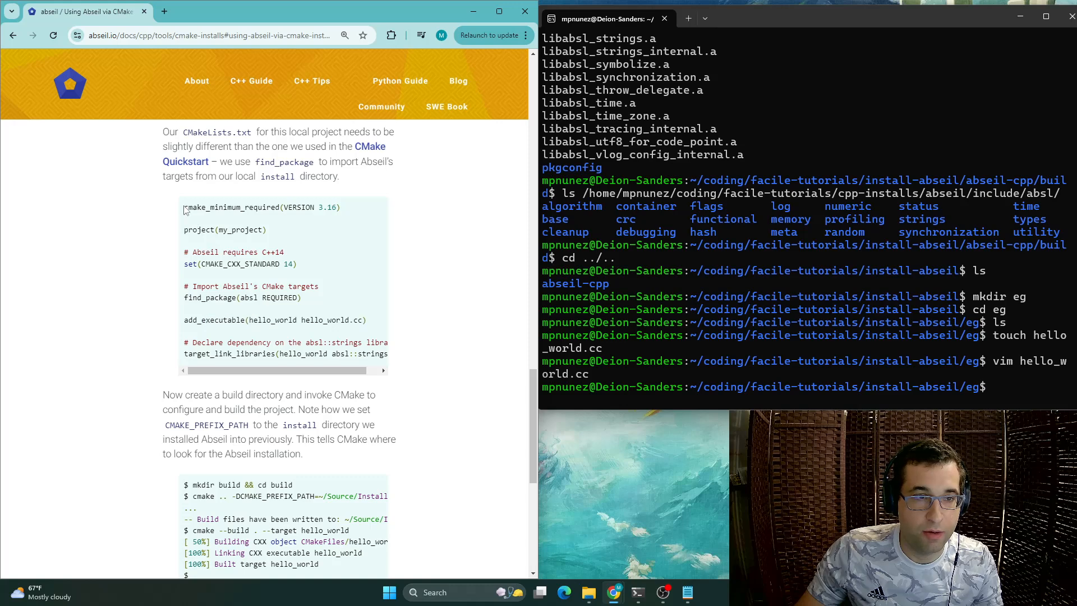
drag(280, 354, 375, 354)
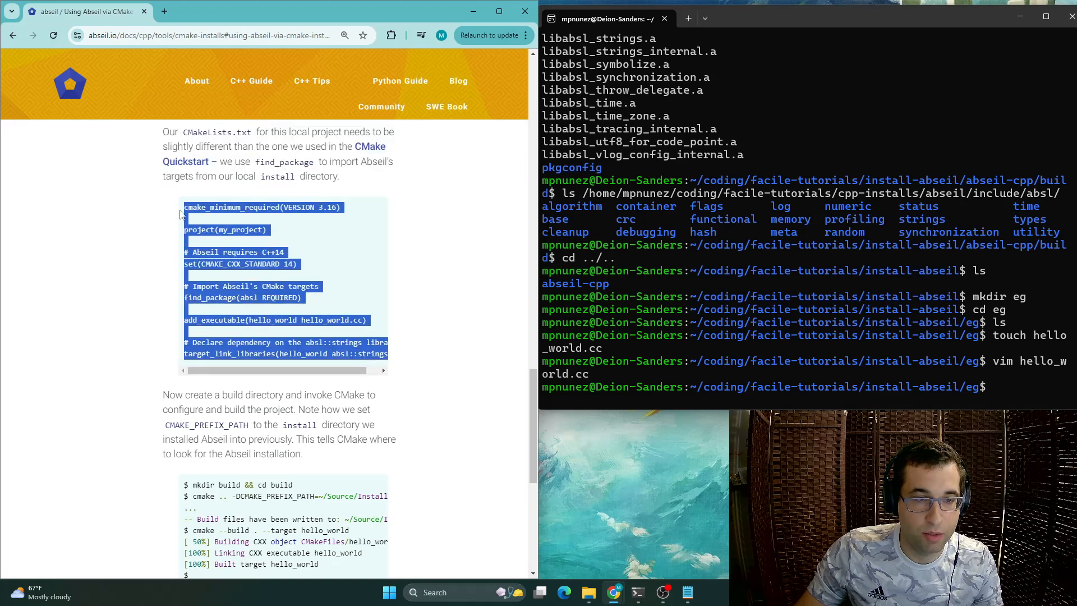
Step: Create CMakeLists.txt in the eg folder with touch for pasting the example
text(touhc)
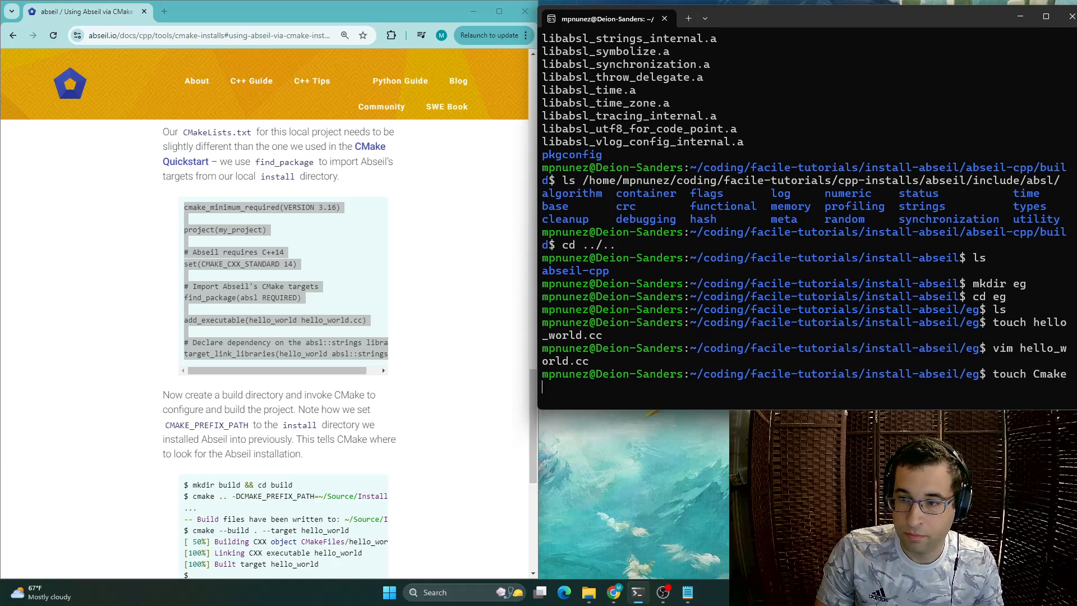
text(Lists.txt)
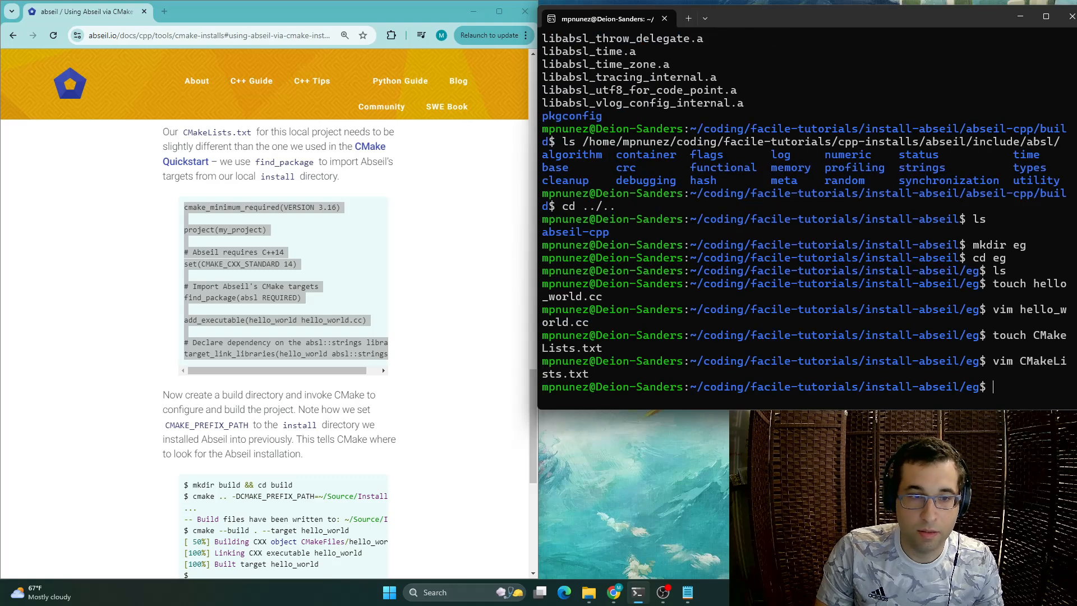
scroll(down, 3)
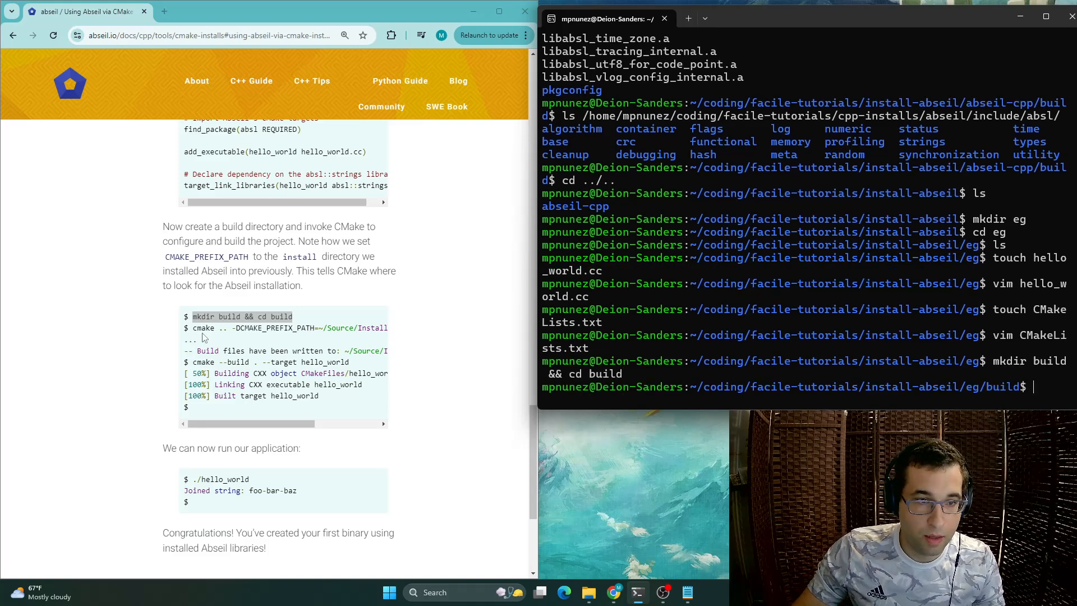
Step: Configure hello_world with cmake .. -DCMAKE_PREFIX_PATH=/home/mpnunez/coding/facile-tutorials/cpp-installs/abseil and list the build folder
drag(191, 328, 318, 328)
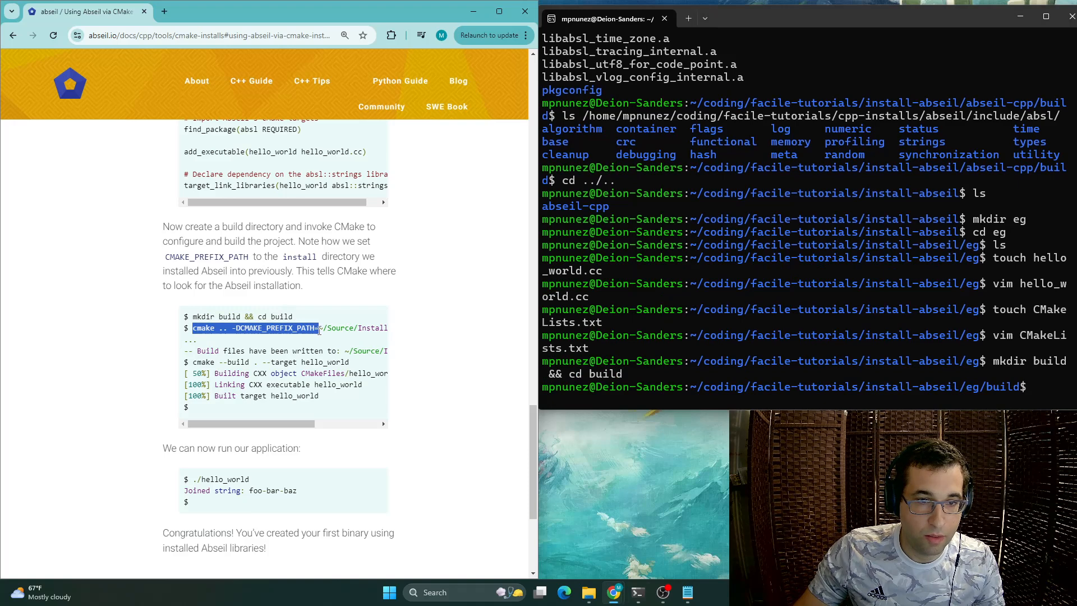
text(cmake .. -DCMAKE_PREFIX_PATH=)
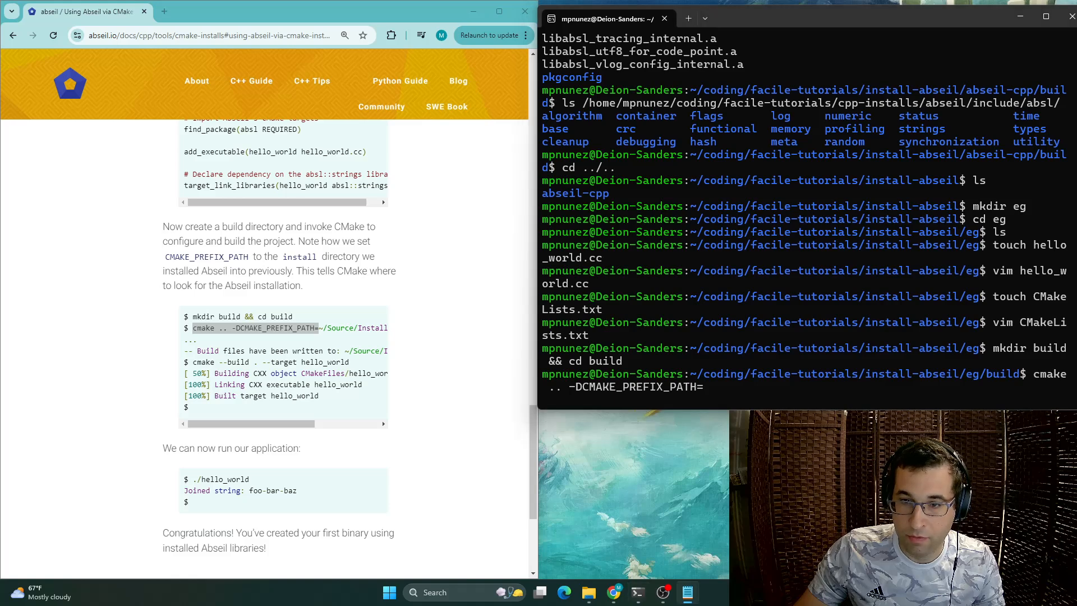
text(/home/mpnunez/coding/facile-tutorials/cpp-installs/abseil)
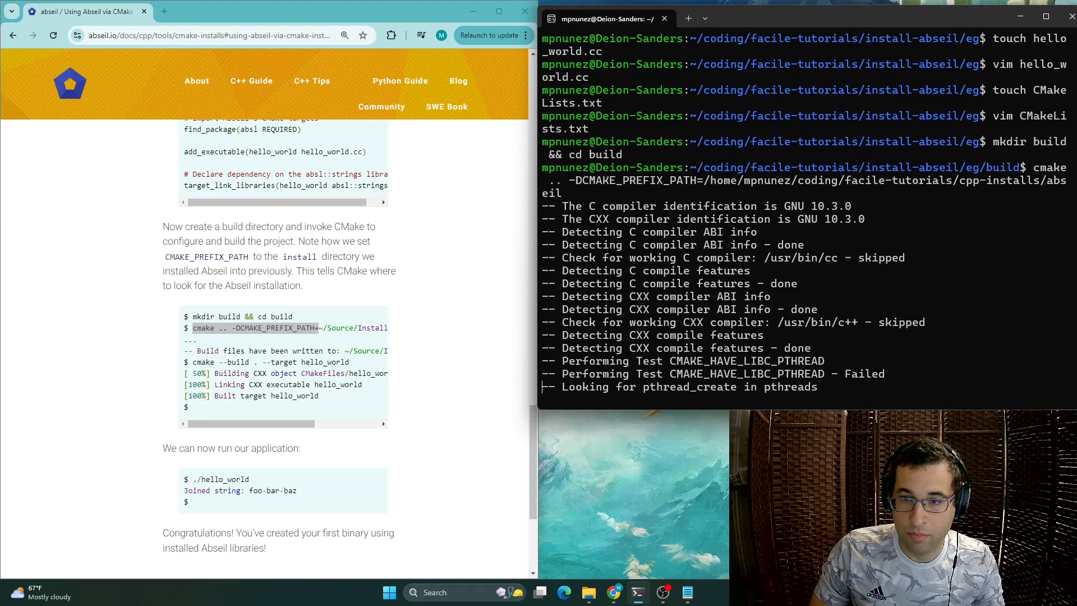
text(ls/install-abseil/eg/build$)
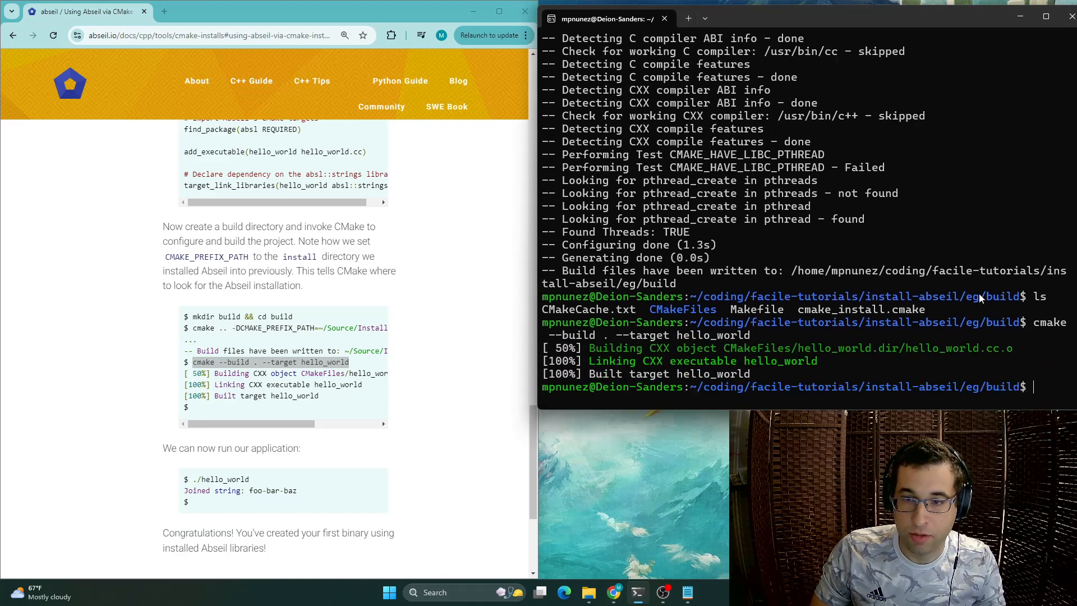
Step: Run ./hello_world so it prints 'Joined string: foo-bar-baz'
text(ls)
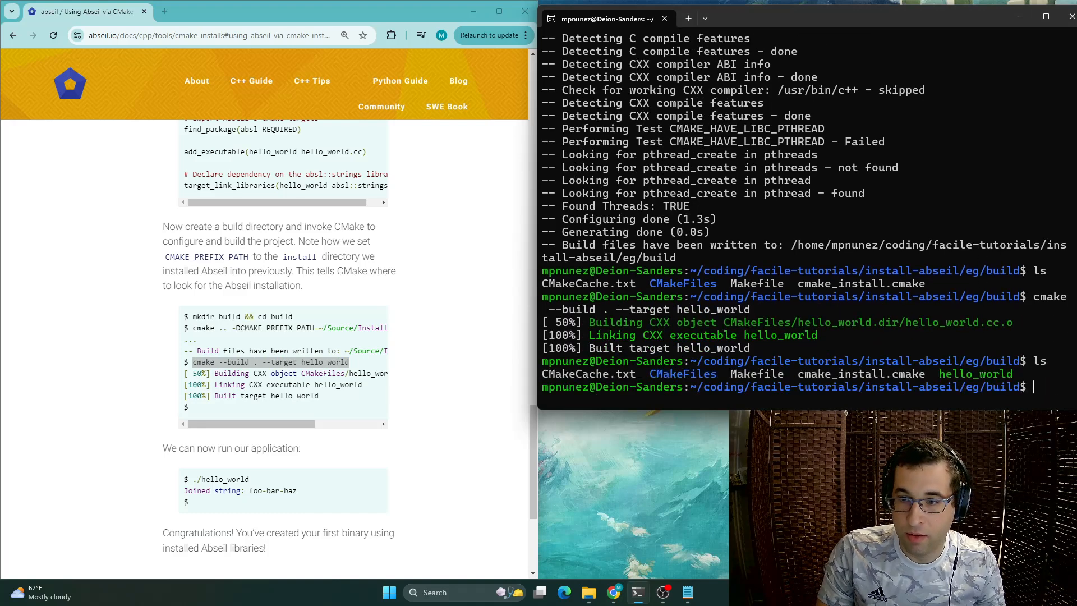
text(./hello_world)
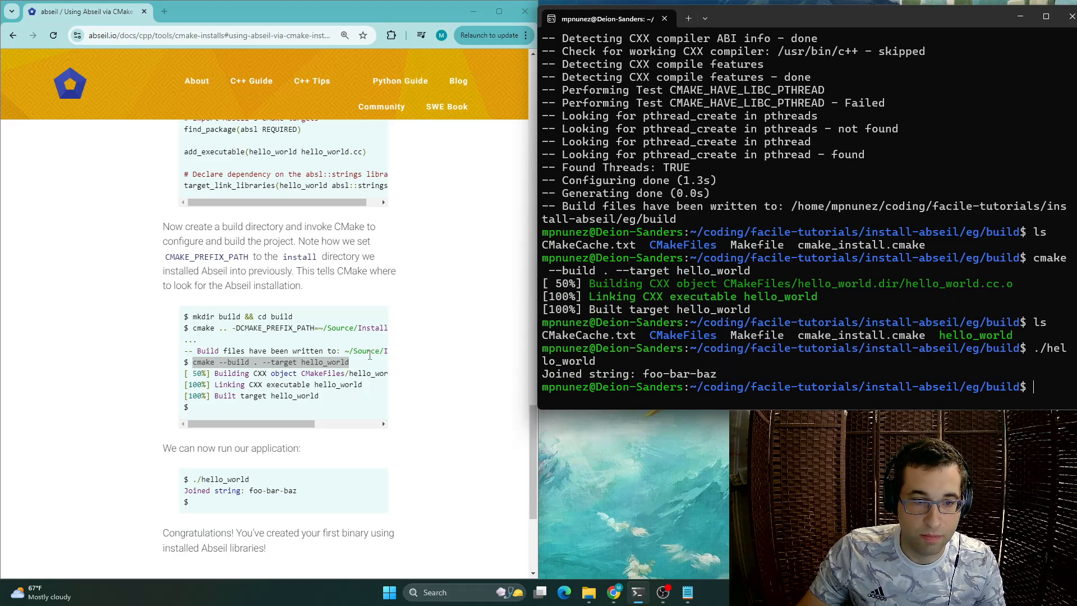
scroll(down, 3)
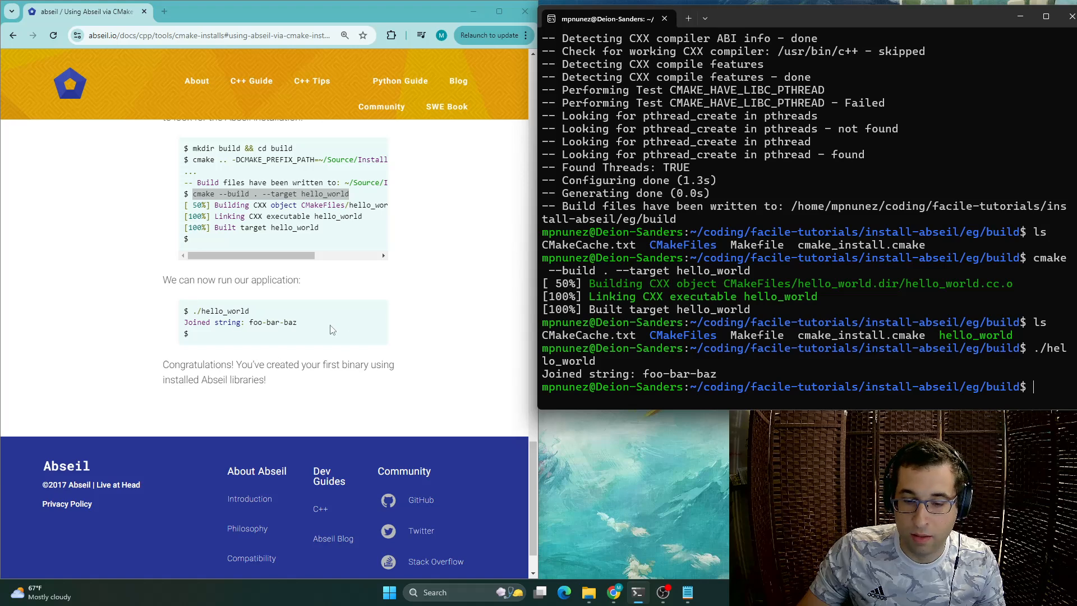
mouse_move(355, 599)
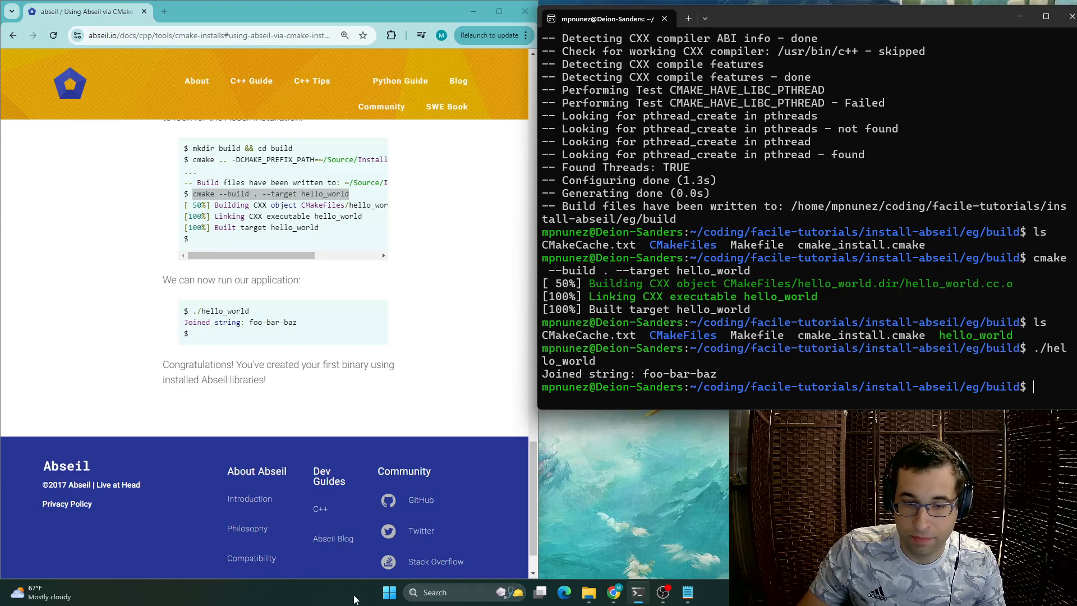